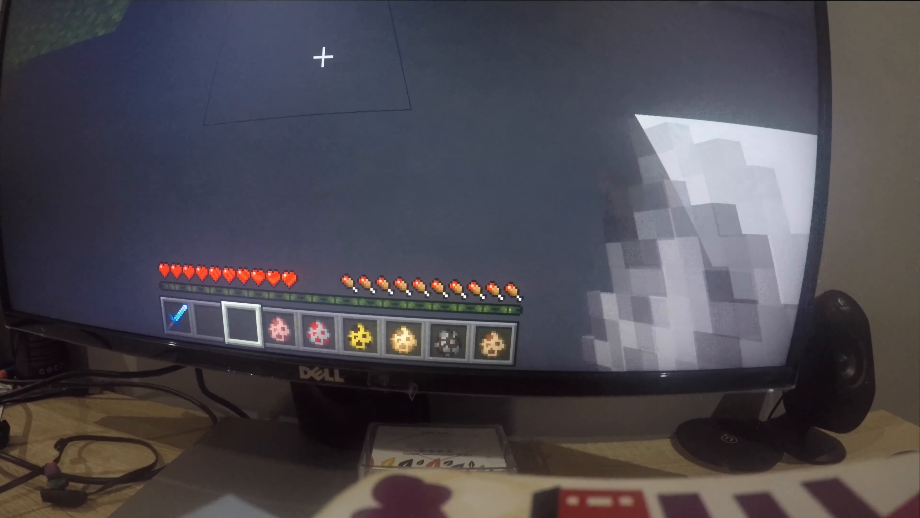
pyautogui.moveTo(322, 57)
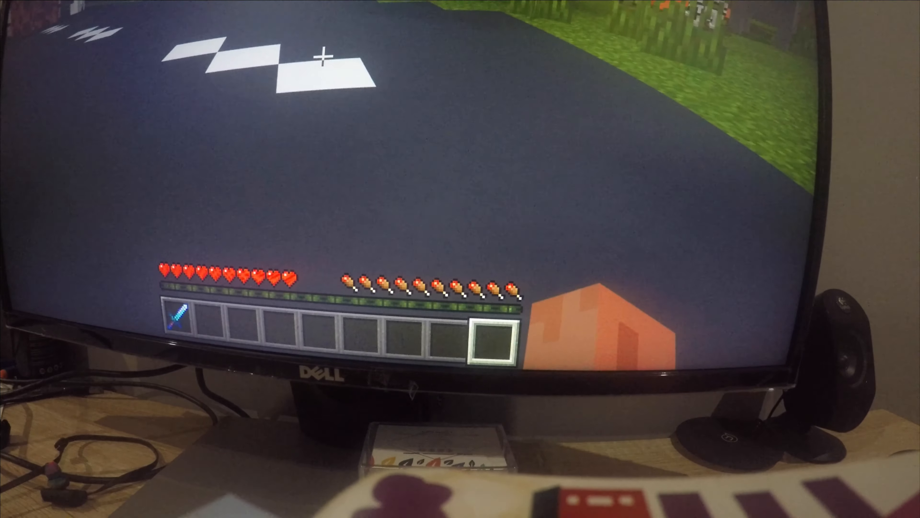
# - Bring up the inventory to check the remaining spawn eggs after spawning the creatures
pyautogui.press('e')
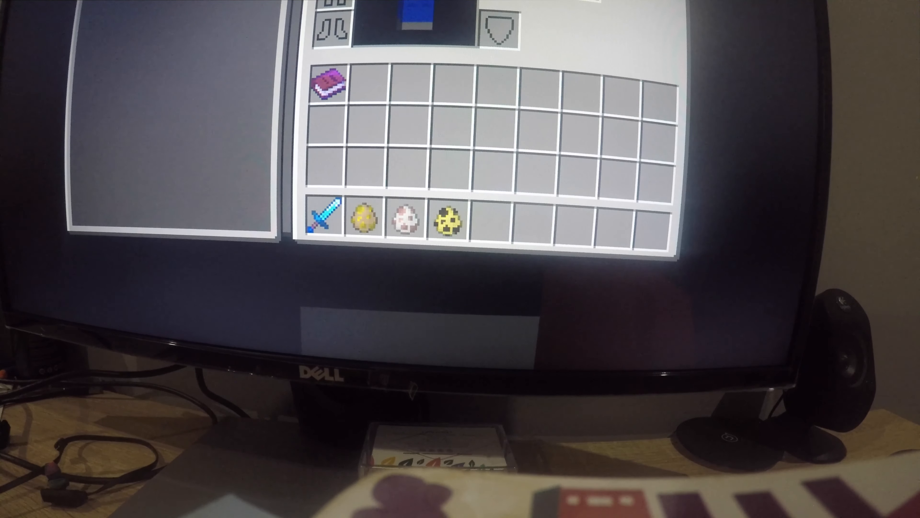
# - Leave the inventory and return to the grassland with the restocked hotbar
pyautogui.press('Escape')
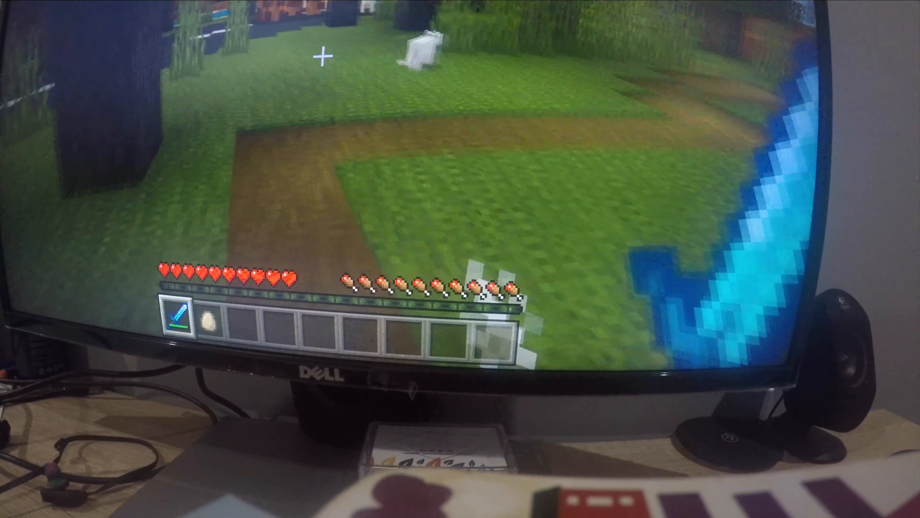
# - Bring up the inventory after releasing the creatures in the field
pyautogui.press('e')
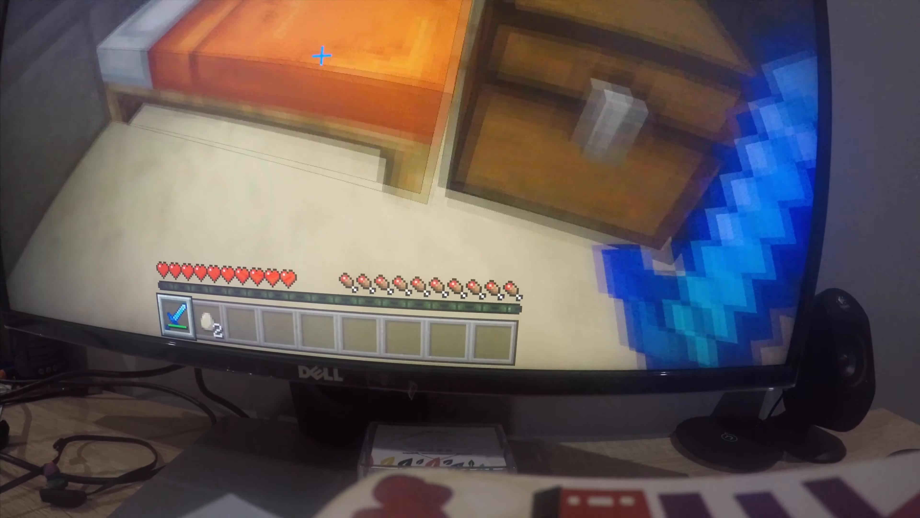
# - Inspect the empty chest beside the bed, then show the inventory with sword, two eggs and book
pyautogui.press('e')
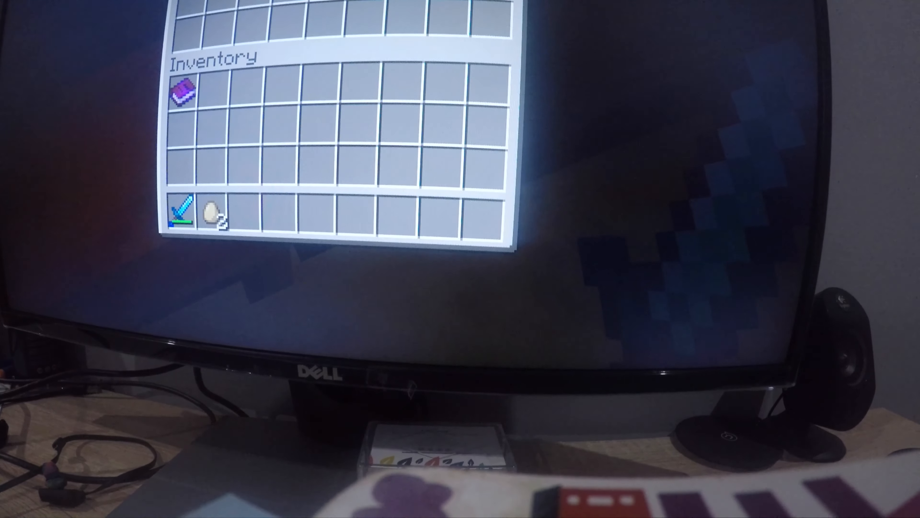
pyautogui.press('Escape')
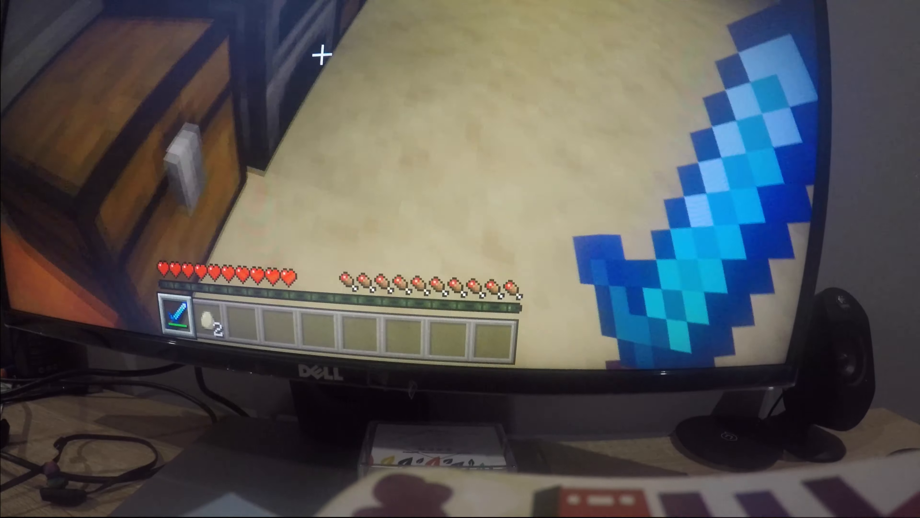
pyautogui.press('e')
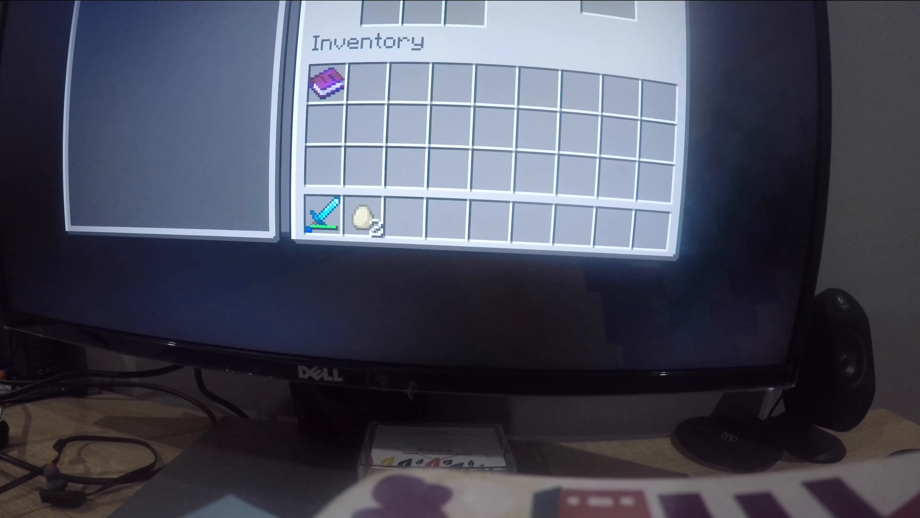